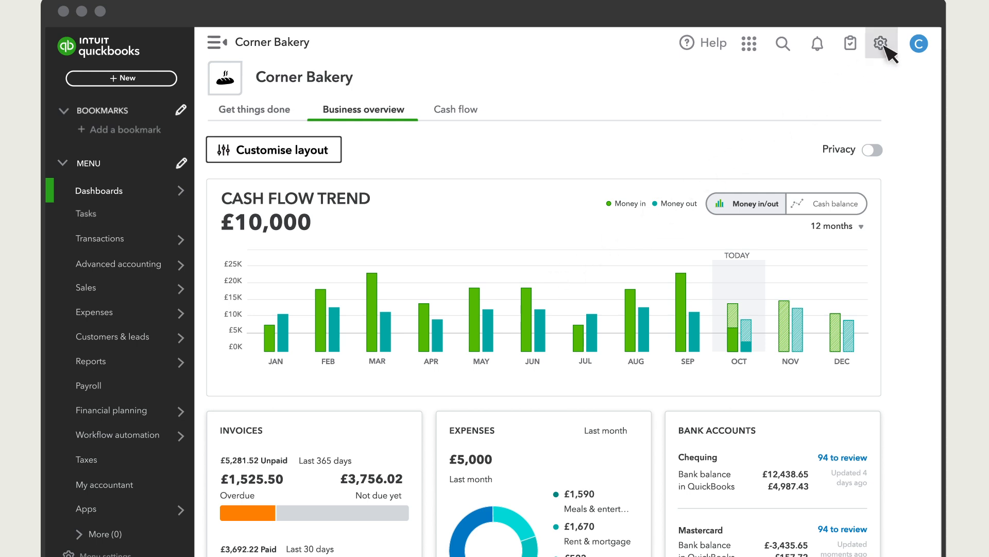
Launch Back up company from the gear menu to reach the Online Backup and Restore login.
{"action": "left_click", "coordinate": [880, 42]}
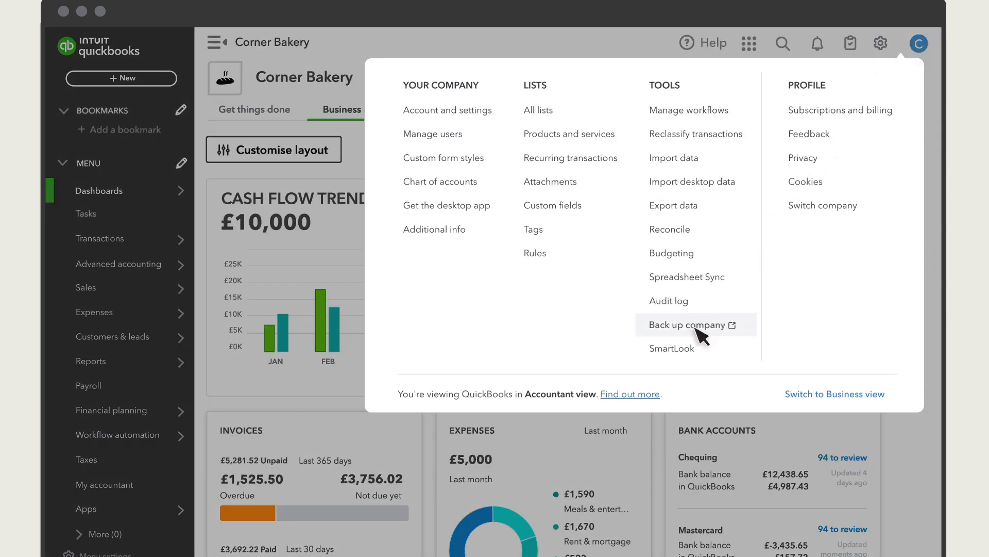
{"action": "left_click", "coordinate": [687, 324]}
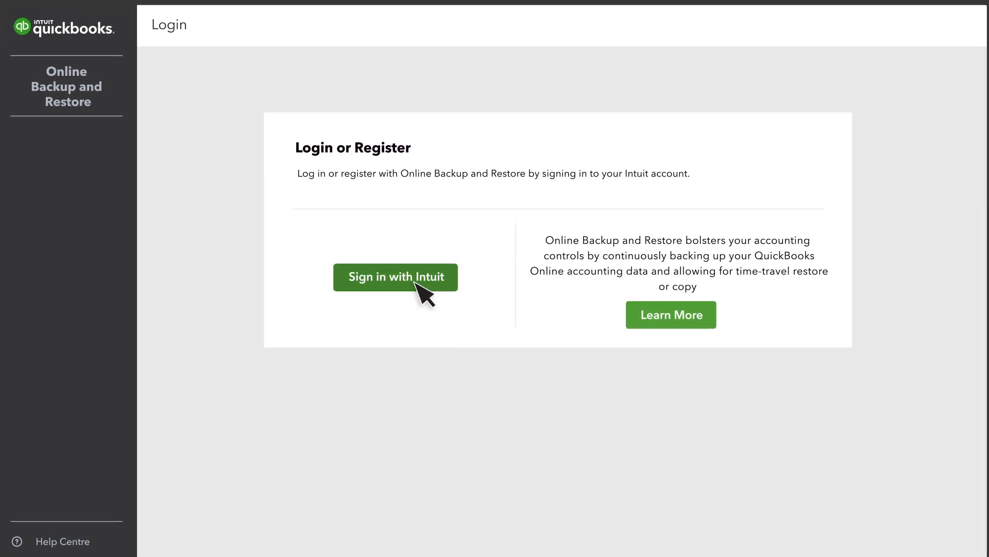
Sign in with Intuit to reach the Home page showing Corner Bakery North backed up.
{"action": "left_click", "coordinate": [396, 276]}
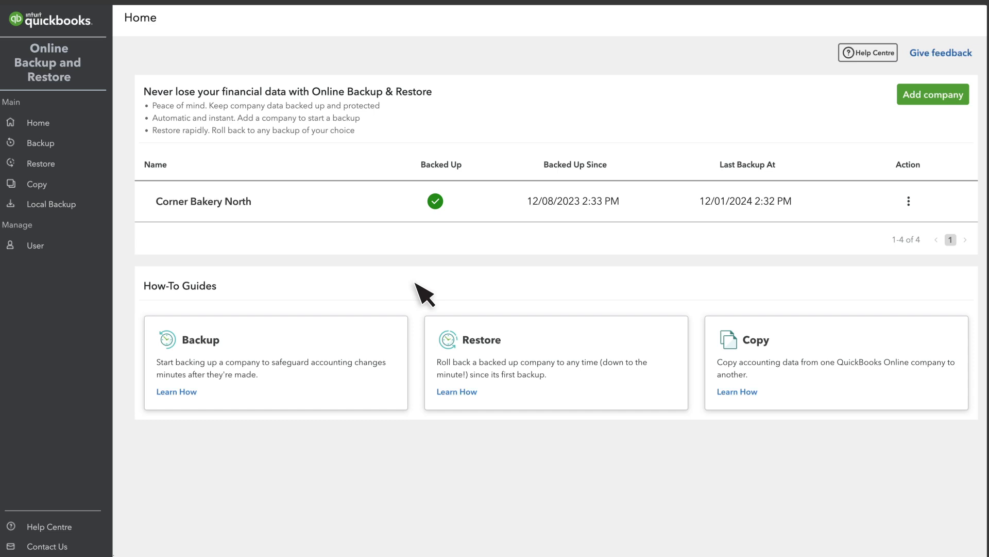
{"action": "mouse_move", "coordinate": [575, 242]}
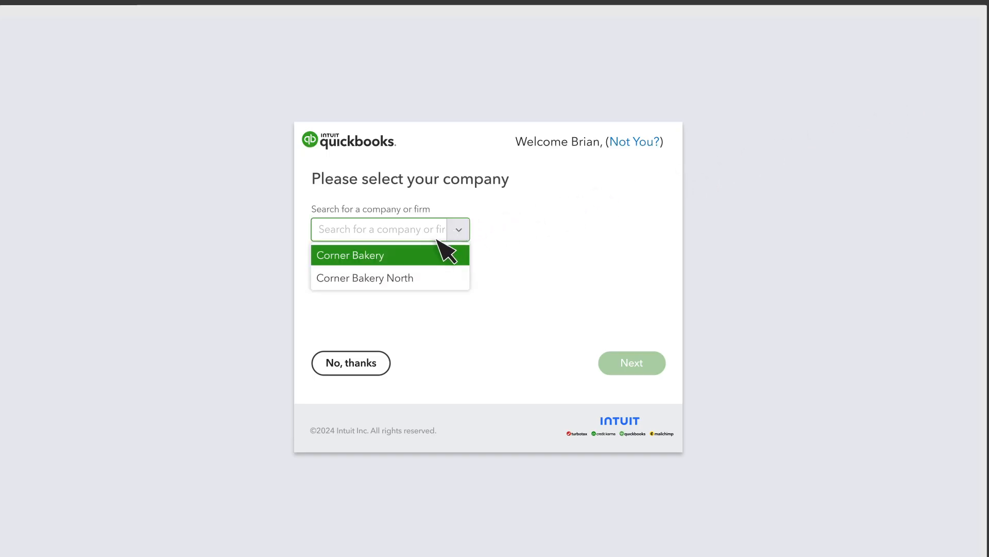
Choose Corner Bakery as the company and confirm yourself as the app's admin.
{"action": "left_click", "coordinate": [351, 255]}
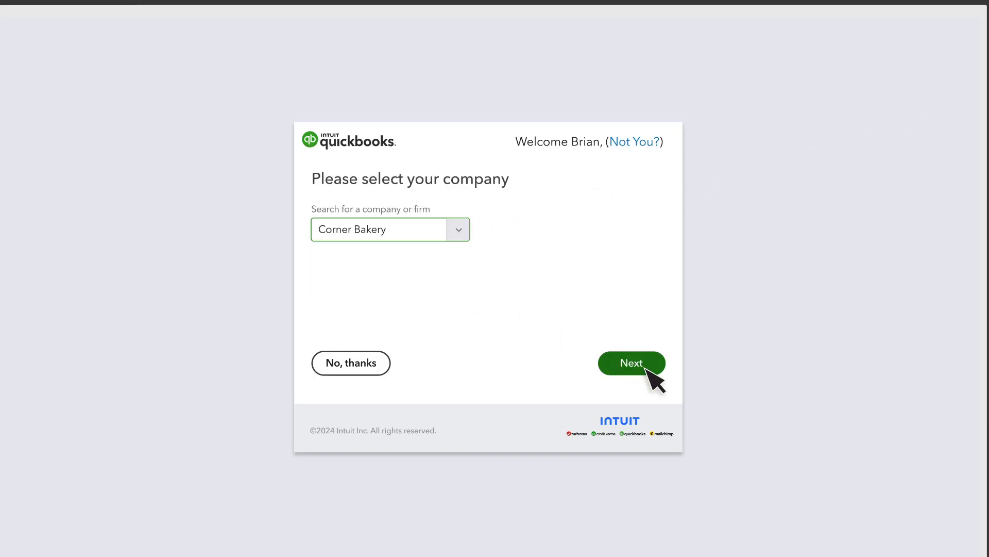
{"action": "left_click", "coordinate": [630, 363]}
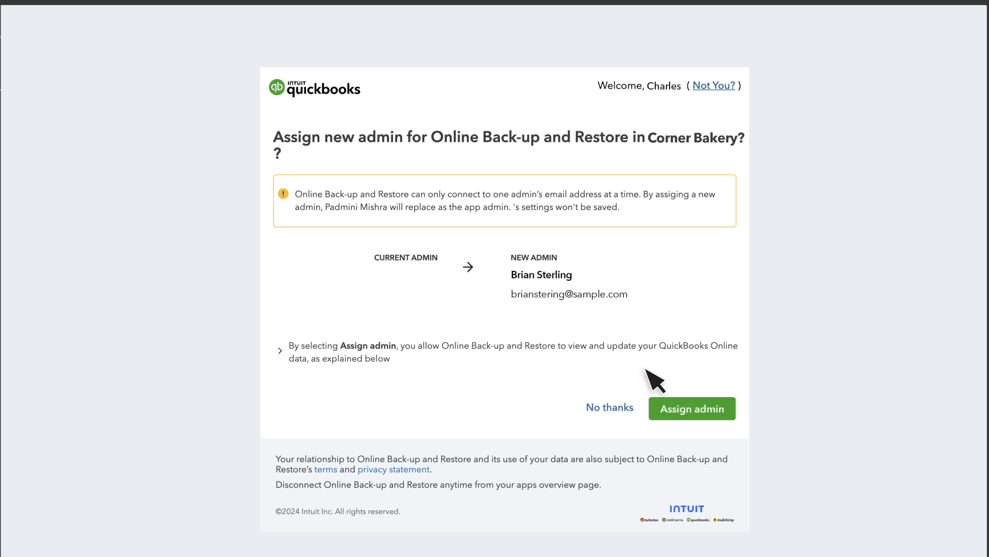
{"action": "left_click", "coordinate": [692, 408]}
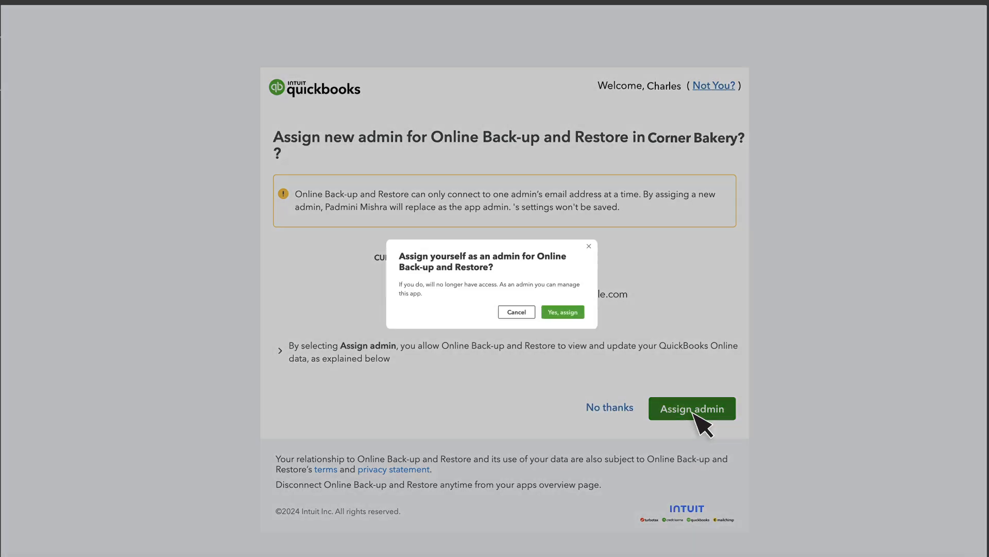
{"action": "left_click", "coordinate": [691, 408]}
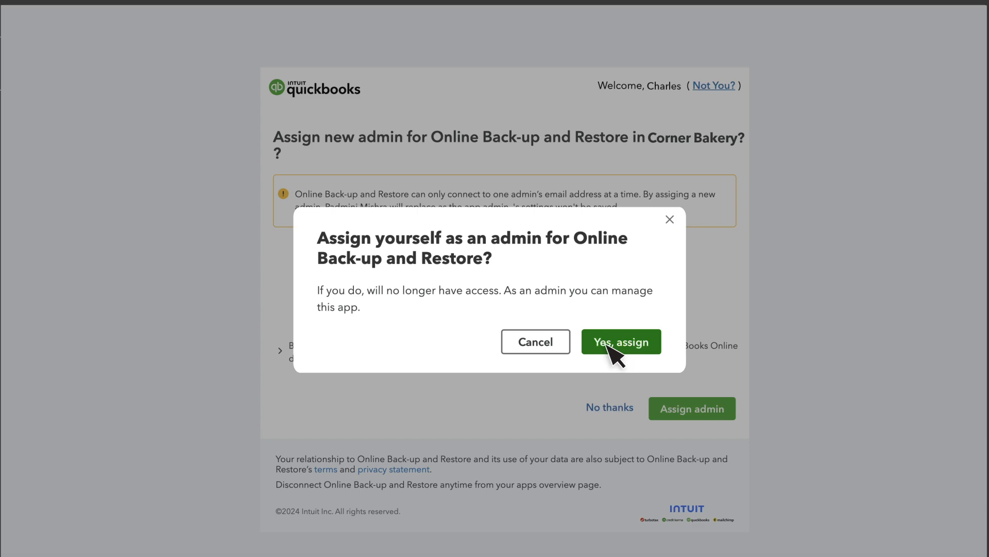
{"action": "left_click", "coordinate": [620, 341]}
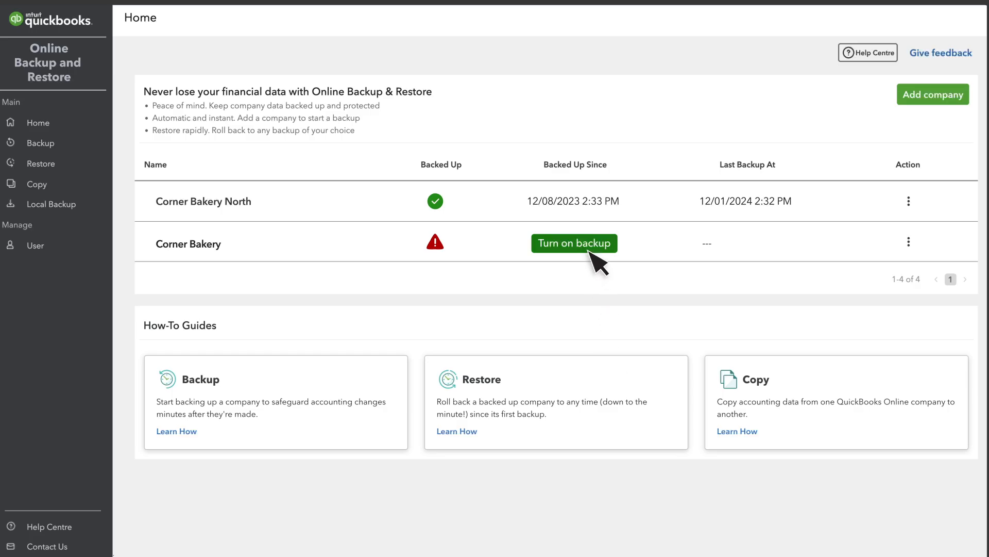
Turn on backup in the Corner Bakery row, producing its first full backup.
{"action": "left_click", "coordinate": [574, 242]}
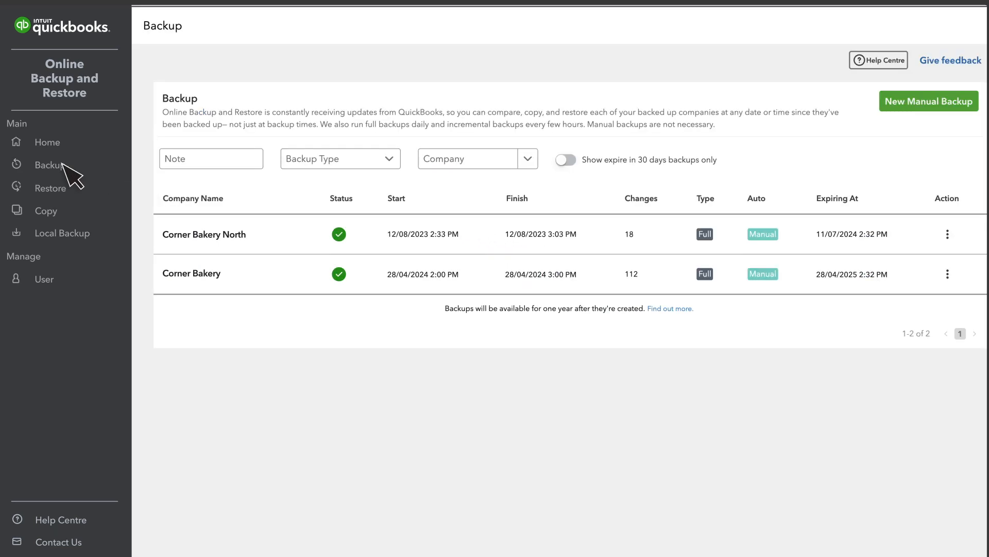
{"action": "mouse_move", "coordinate": [376, 199]}
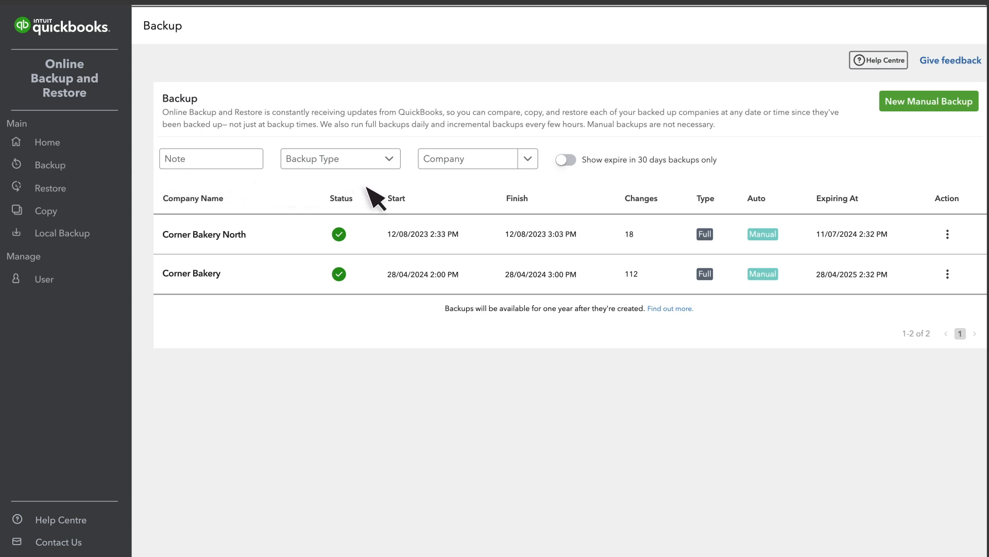
{"action": "mouse_move", "coordinate": [473, 202]}
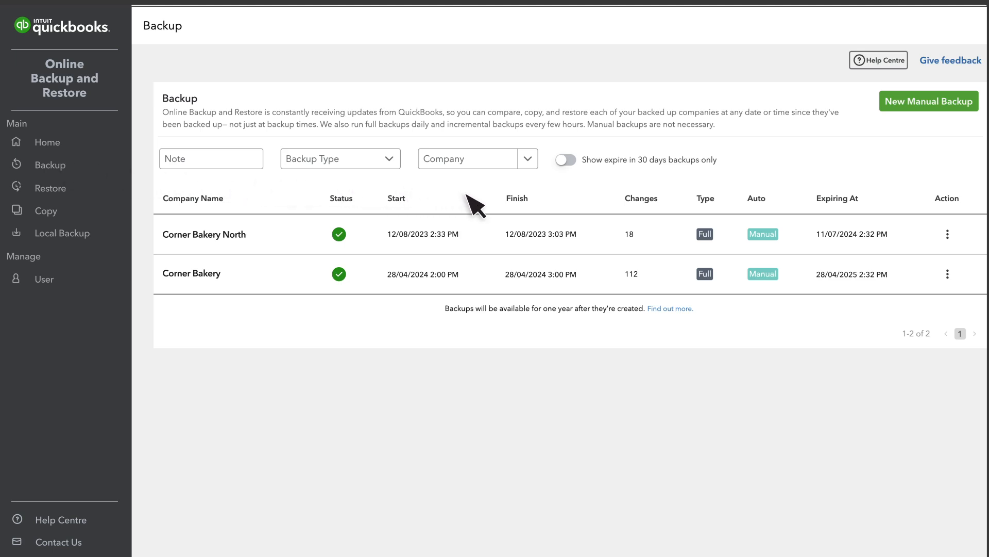
{"action": "mouse_move", "coordinate": [476, 237]}
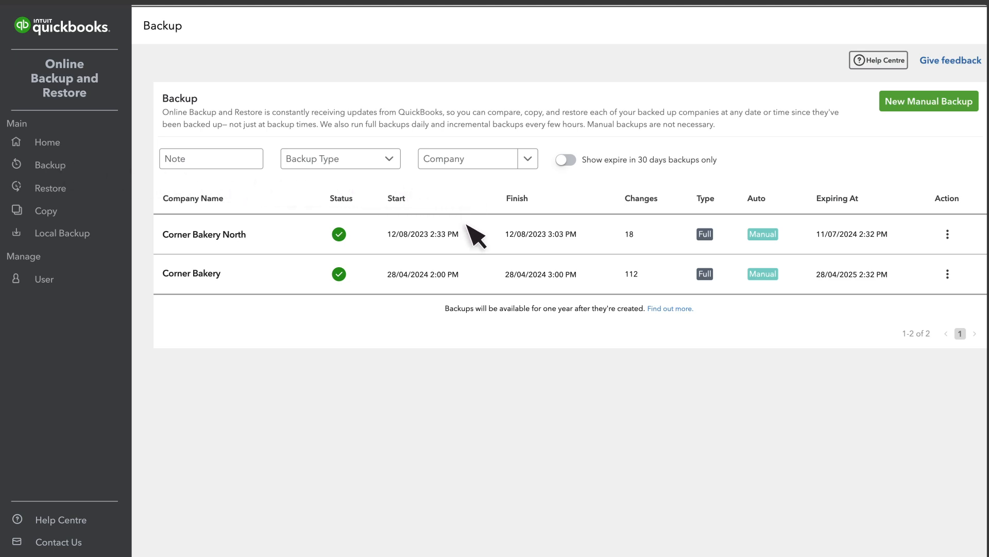
{"action": "mouse_move", "coordinate": [515, 280]}
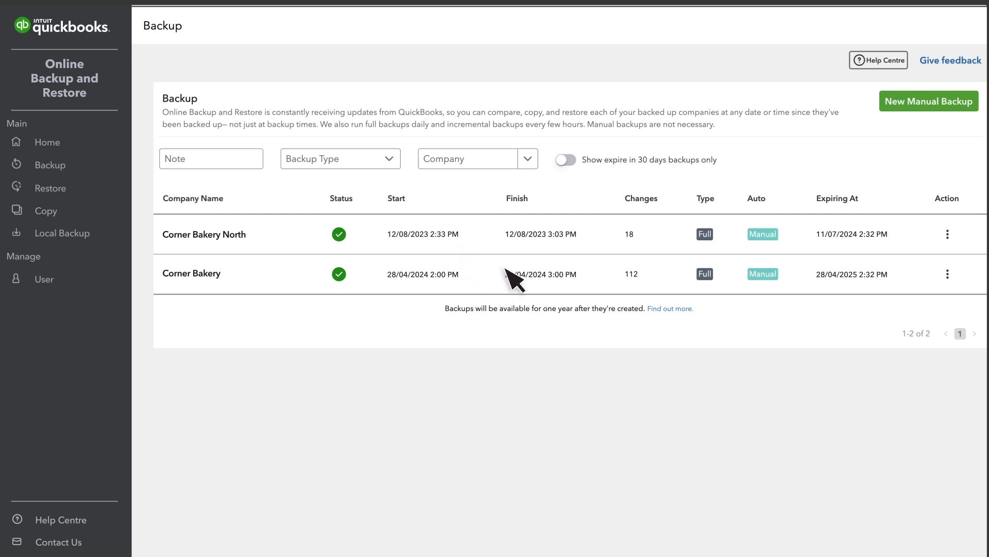
{"action": "mouse_move", "coordinate": [667, 295]}
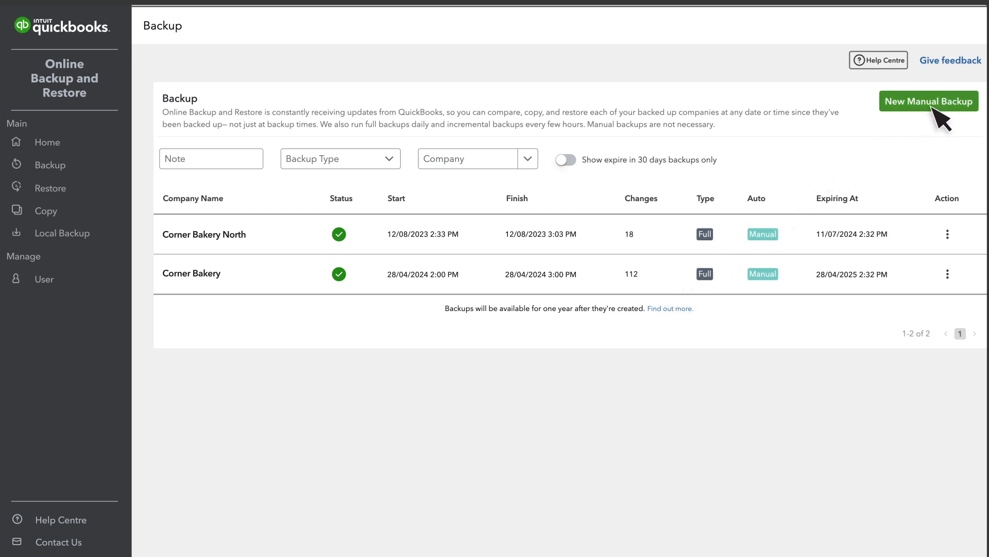
{"action": "mouse_move", "coordinate": [936, 123]}
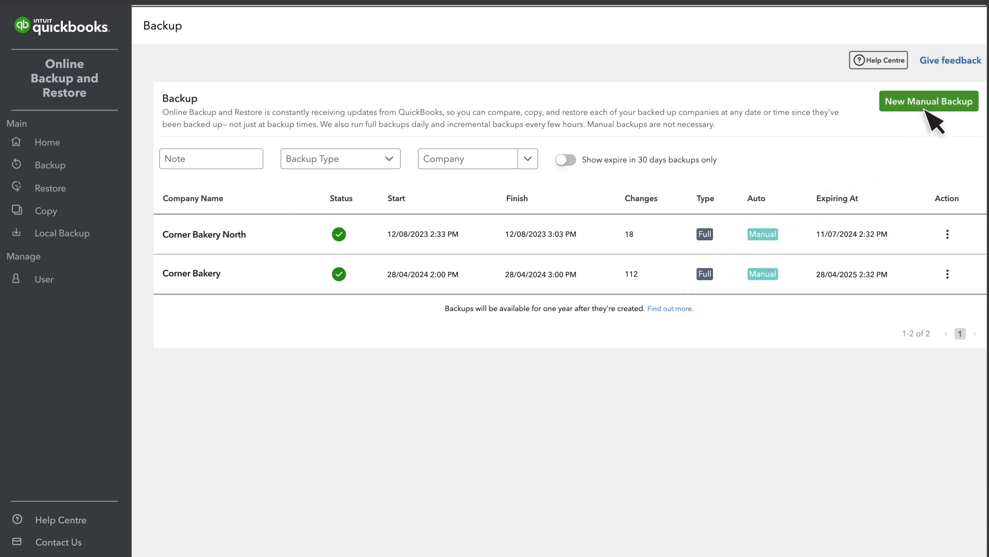
{"action": "mouse_move", "coordinate": [840, 158]}
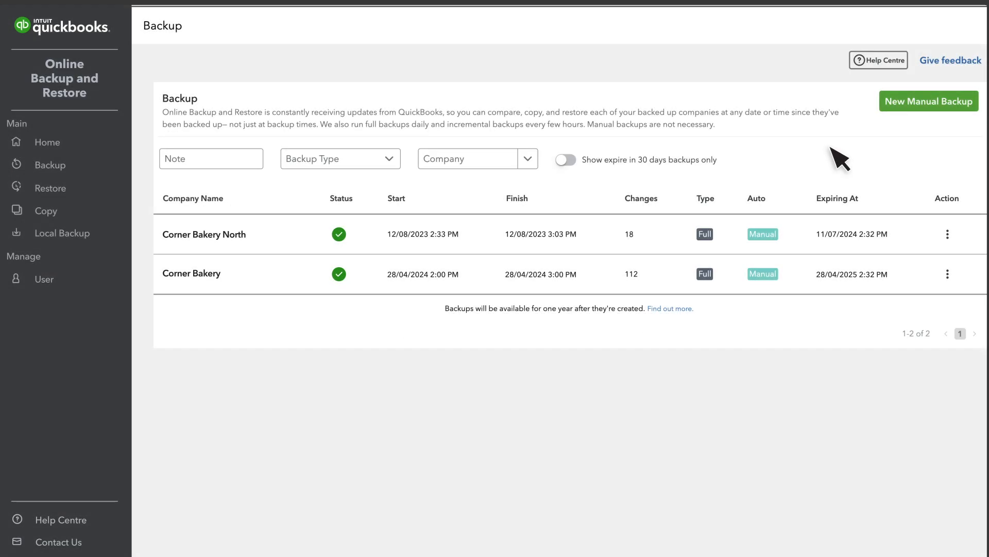
View the Corner Bakery backup's details and open its three-dot actions menu.
{"action": "left_click", "coordinate": [947, 274]}
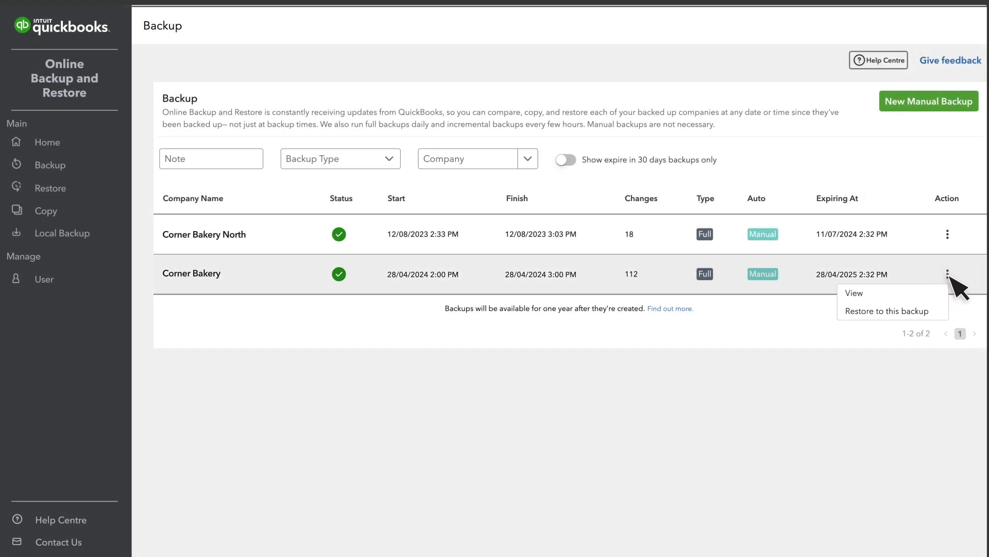
{"action": "left_click", "coordinate": [853, 292]}
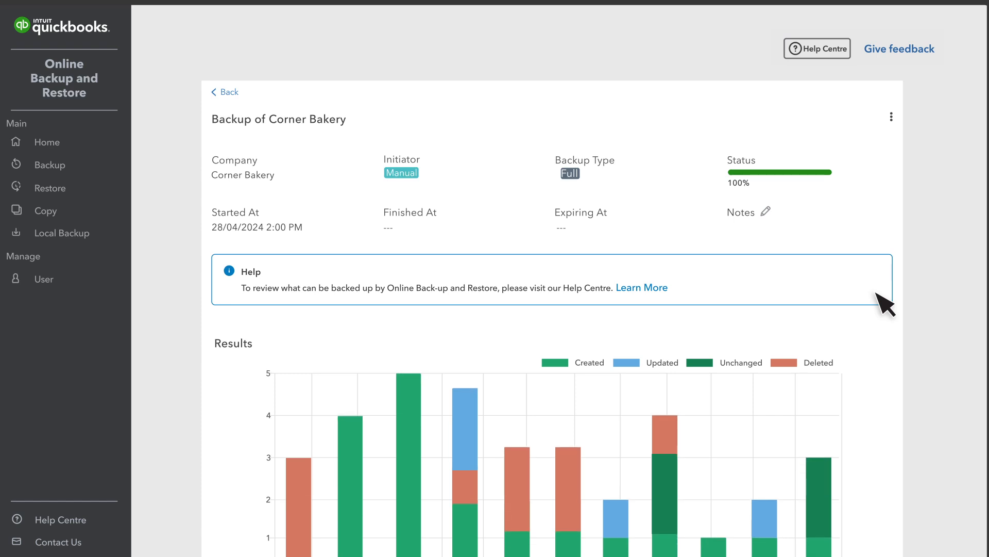
{"action": "scroll", "scroll_direction": "down", "scroll_amount": 3}
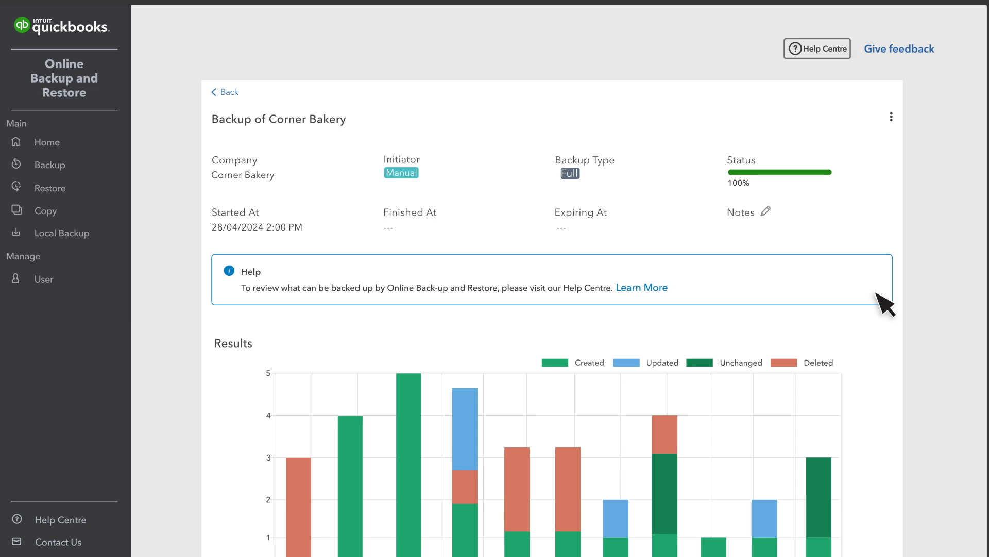
{"action": "mouse_move", "coordinate": [888, 300]}
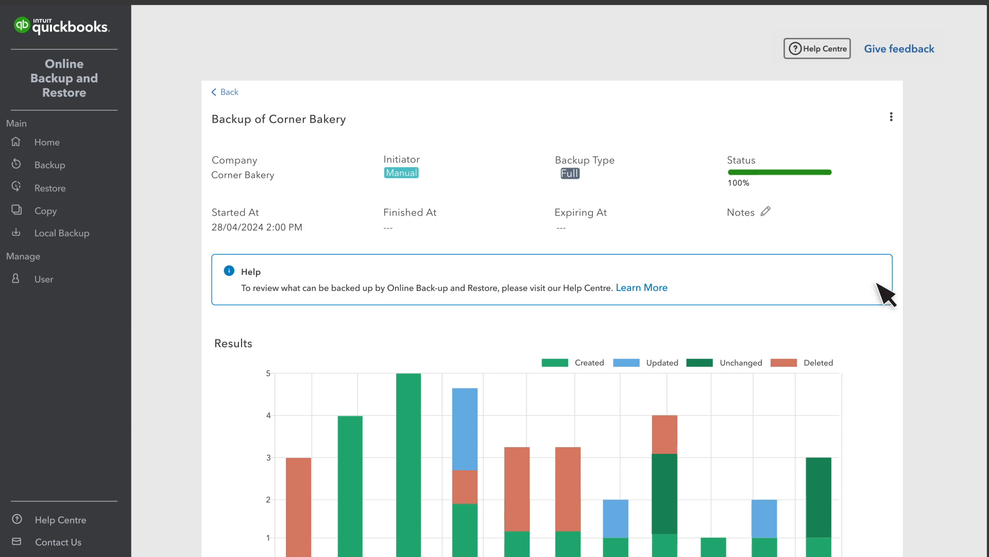
{"action": "left_click", "coordinate": [891, 117]}
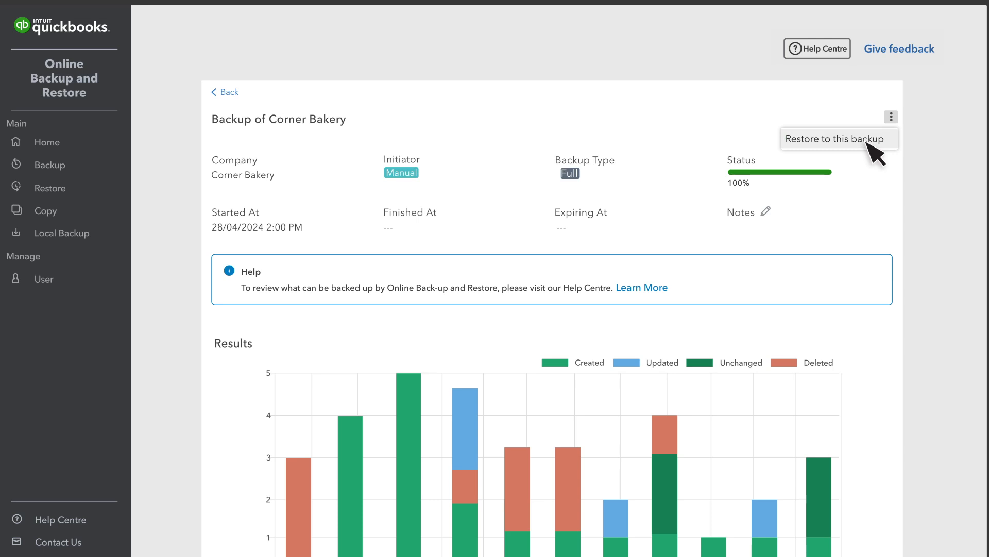
Review the Corner Bakery restore panel, typing AGREE, then close it.
{"action": "left_click", "coordinate": [838, 139]}
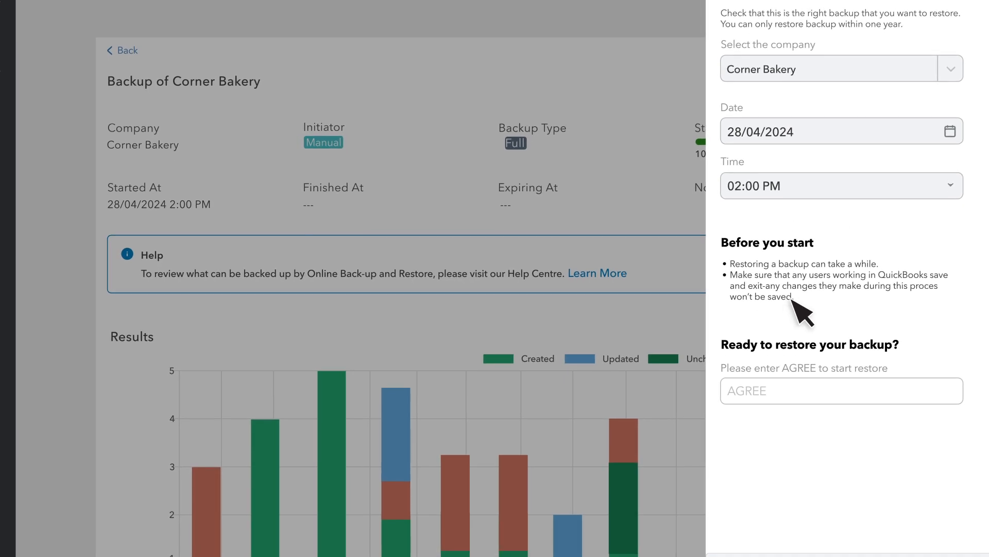
{"action": "type", "text": "AGREE"}
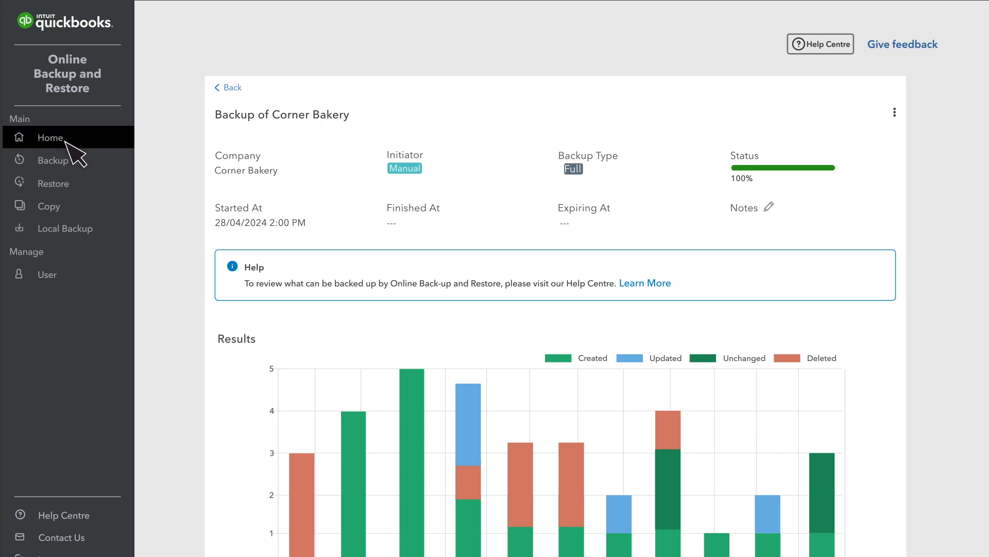
Set up a Corner Bakery North restore to 22/03/2024, 04:00 AM, and proceed to checks.
{"action": "left_click", "coordinate": [50, 138]}
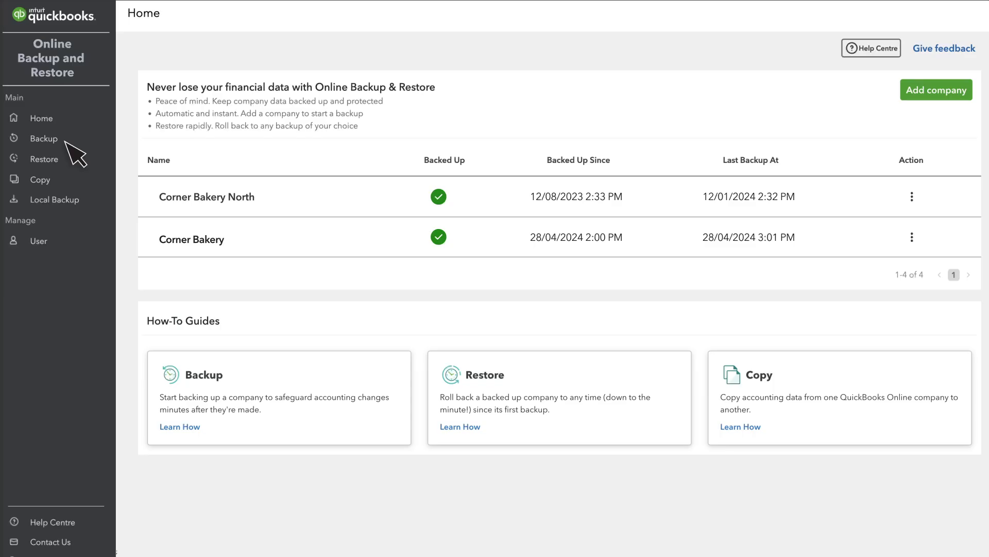
{"action": "mouse_move", "coordinate": [558, 183]}
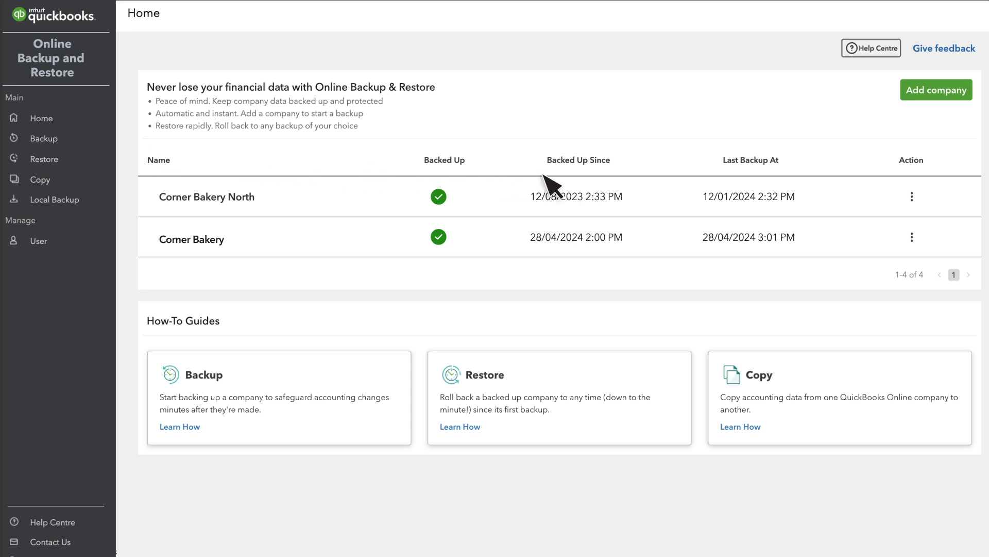
{"action": "left_click", "coordinate": [911, 197]}
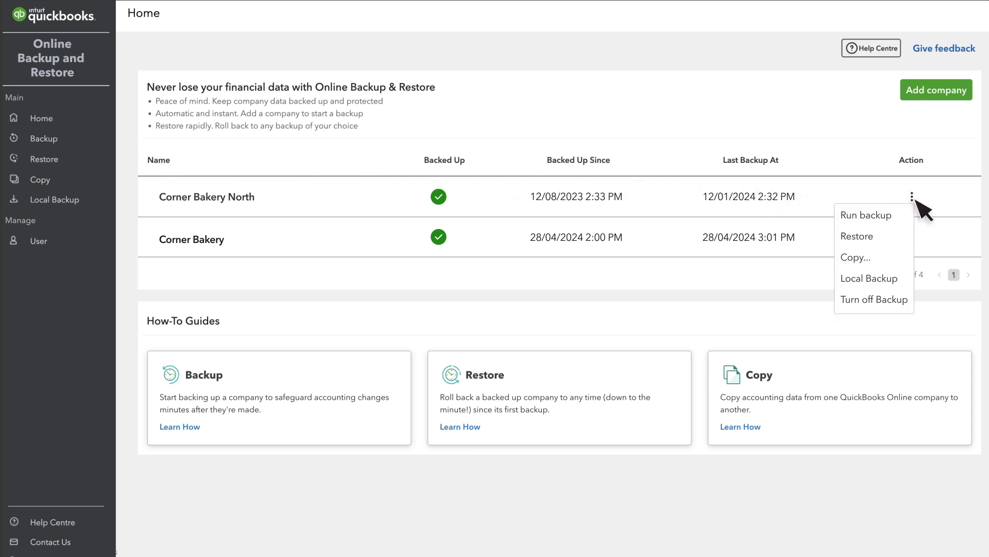
{"action": "mouse_move", "coordinate": [902, 219]}
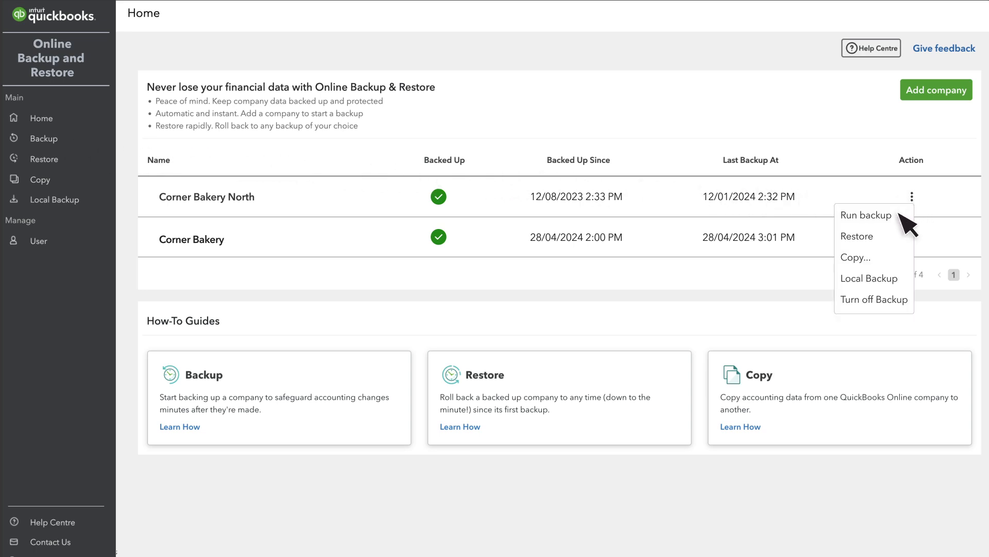
{"action": "left_click", "coordinate": [856, 236]}
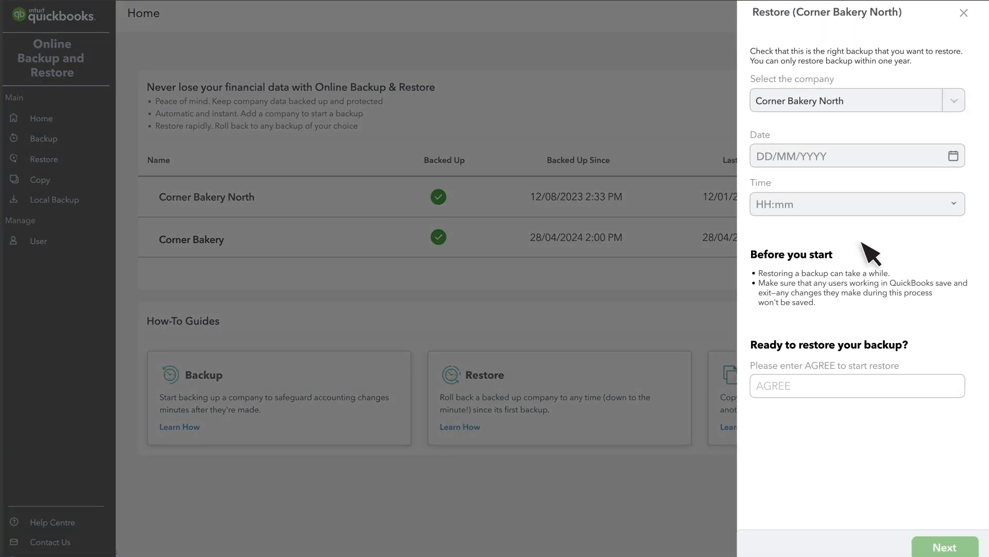
{"action": "mouse_move", "coordinate": [851, 161]}
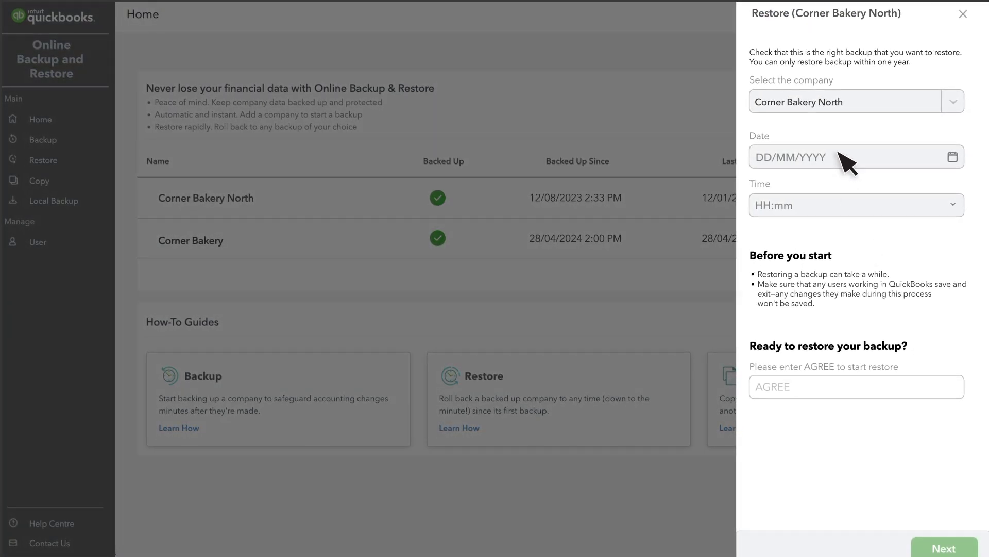
{"action": "left_click", "coordinate": [855, 205]}
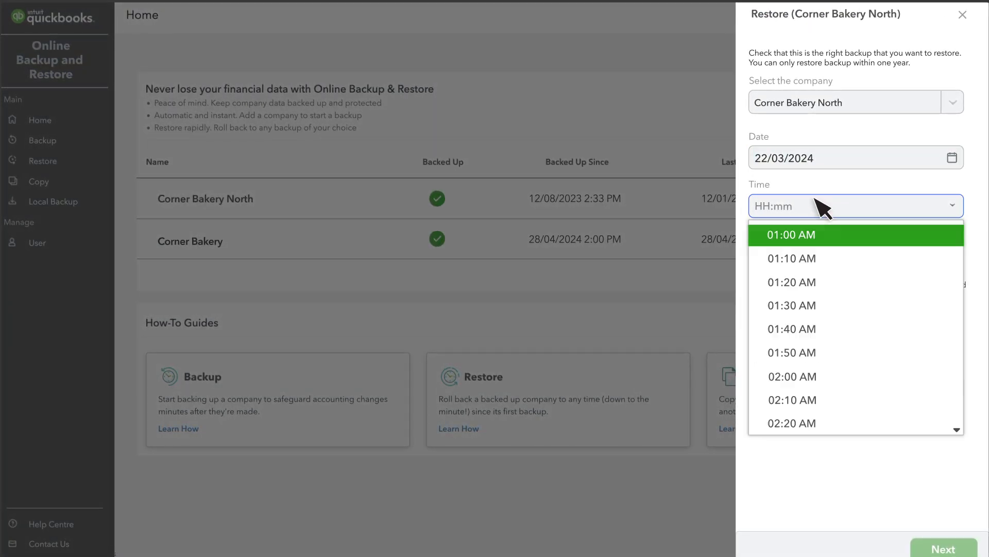
{"action": "scroll", "scroll_direction": "down", "scroll_amount": 3}
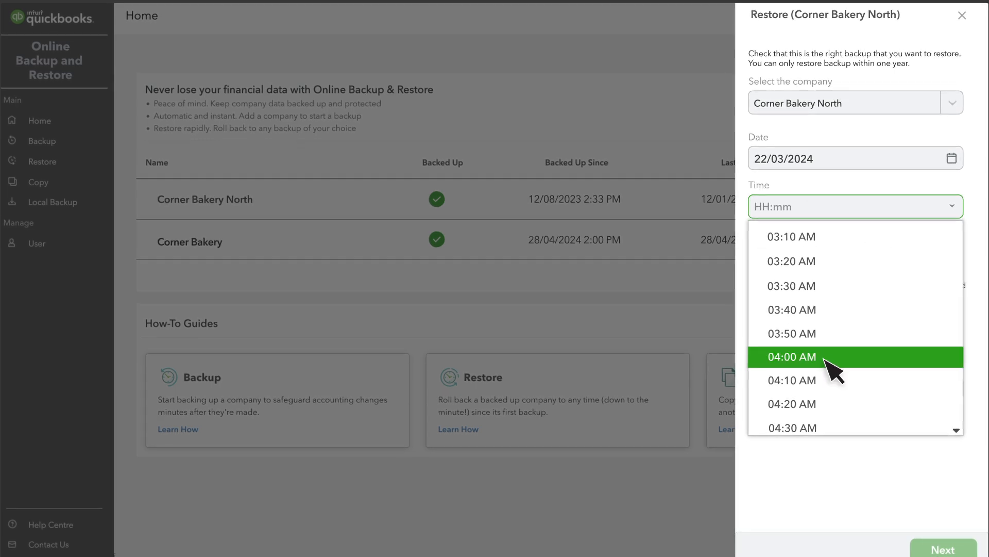
{"action": "left_click", "coordinate": [792, 357]}
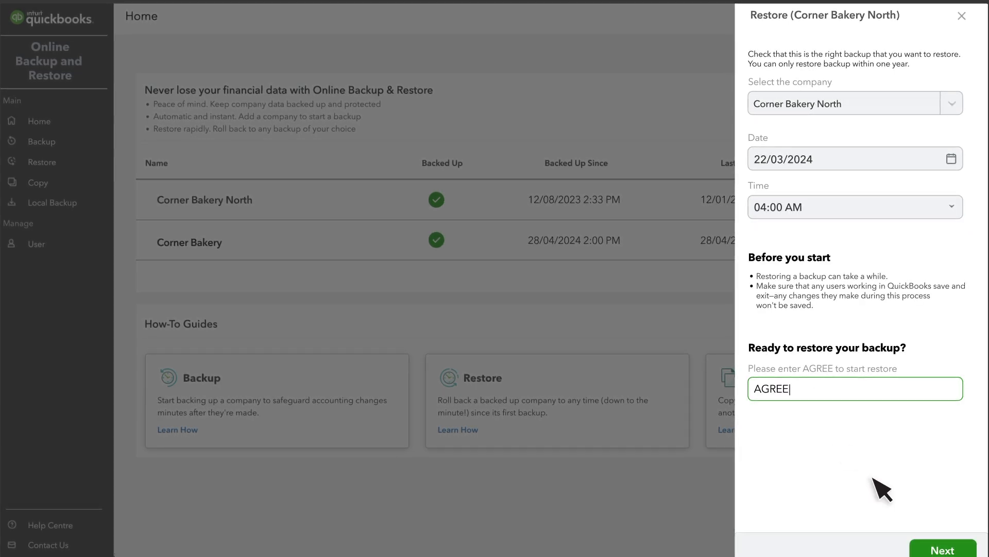
{"action": "left_click", "coordinate": [943, 545]}
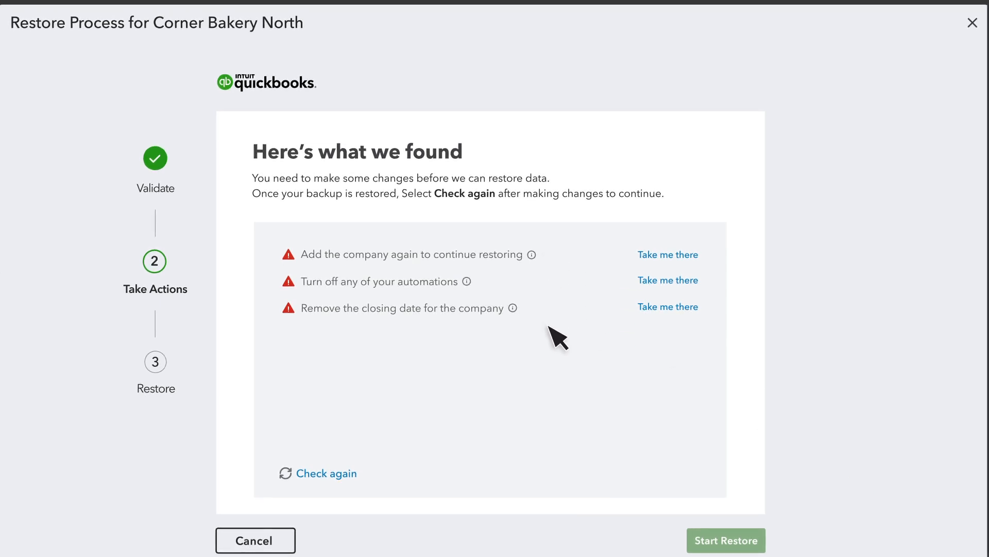
{"action": "mouse_move", "coordinate": [577, 325]}
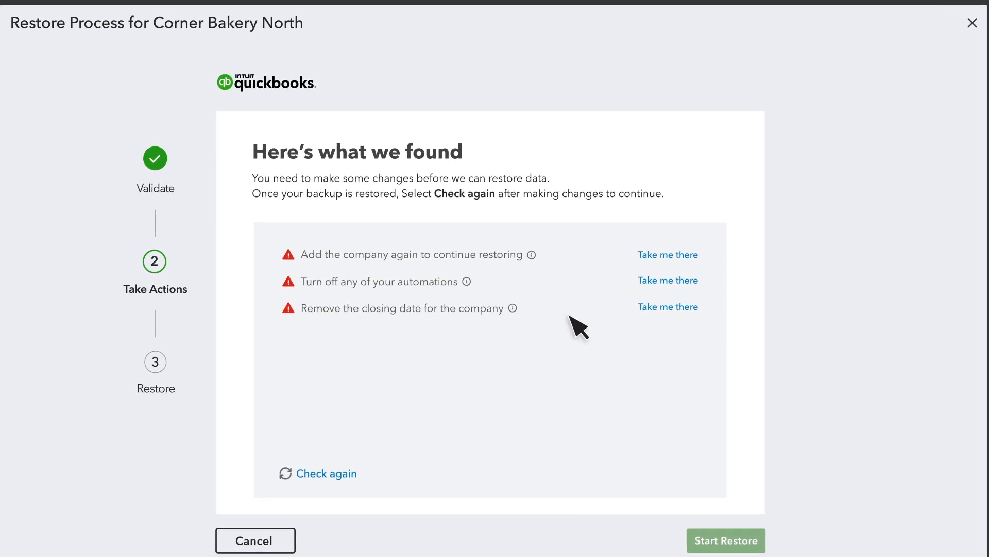
{"action": "mouse_move", "coordinate": [668, 254]}
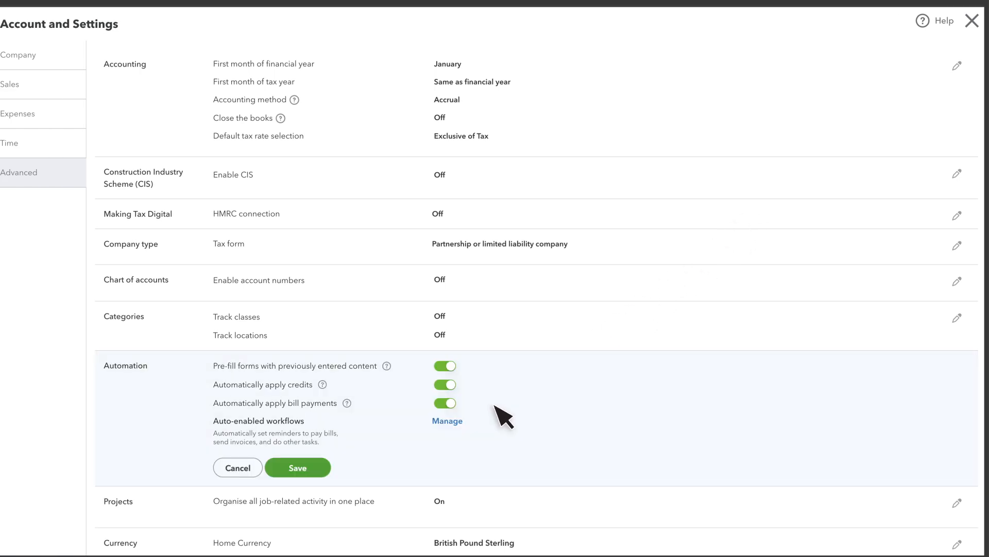
Switch off two automation options in QuickBooks Online's Advanced settings.
{"action": "left_click", "coordinate": [445, 385]}
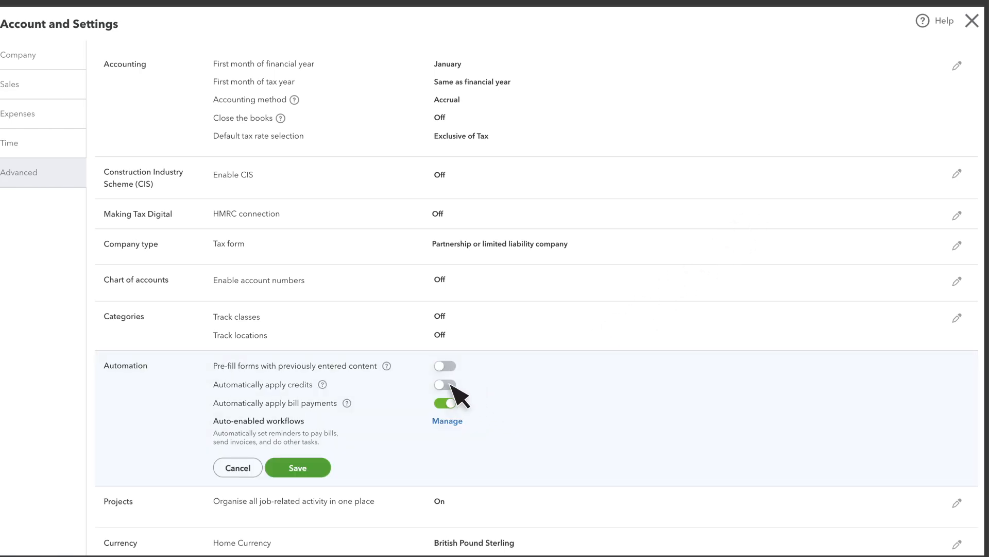
{"action": "left_click", "coordinate": [444, 403]}
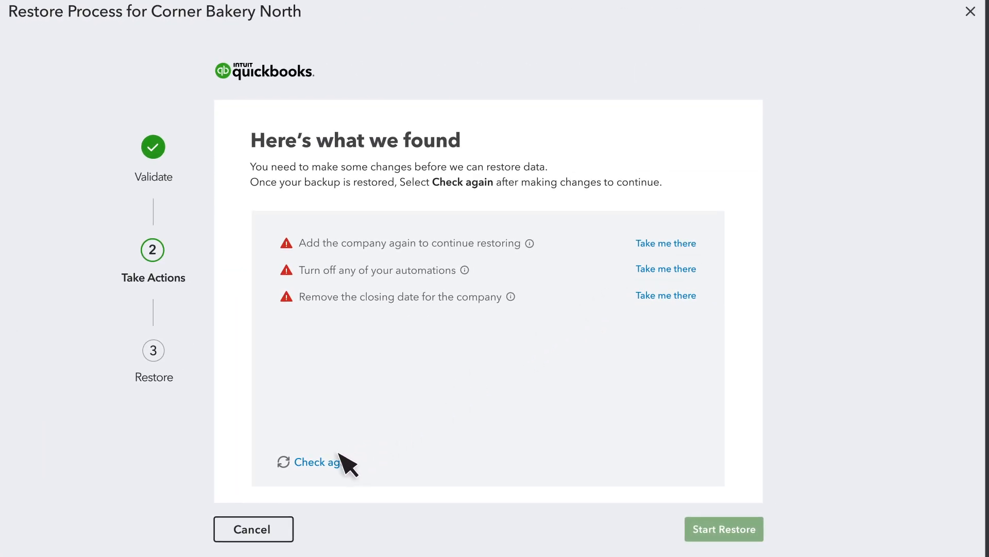
Re-run the checks, start the Corner Bakery North restore, and view its progress.
{"action": "left_click", "coordinate": [309, 461]}
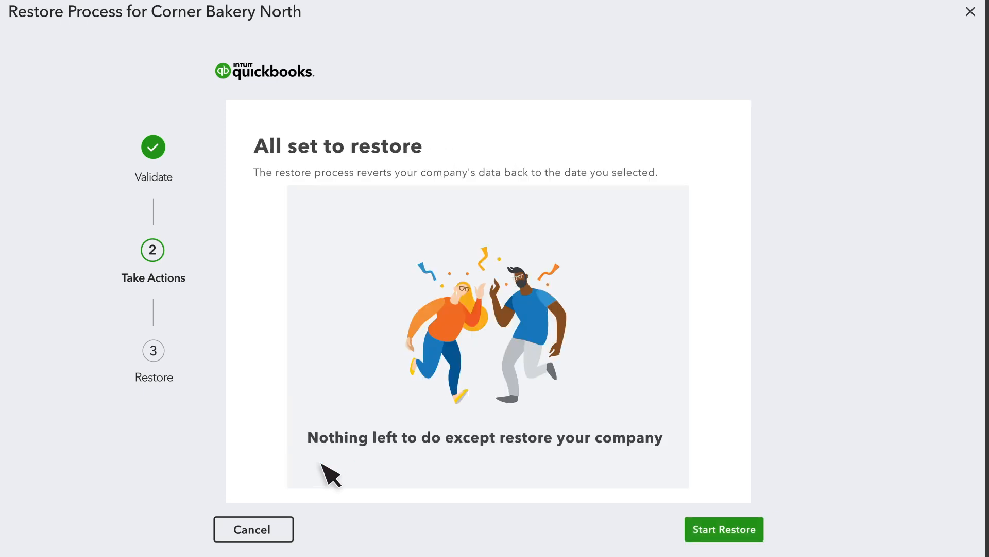
{"action": "mouse_move", "coordinate": [357, 479]}
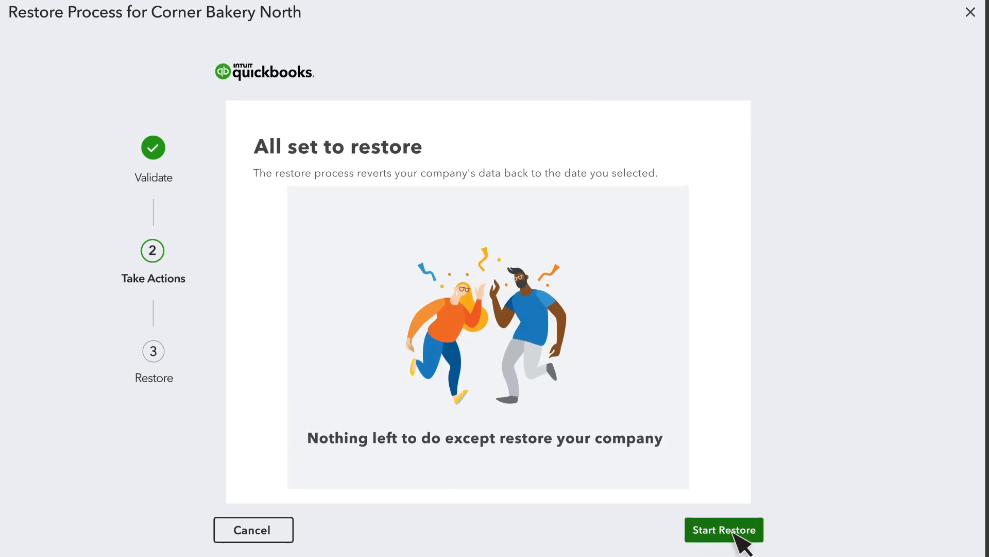
{"action": "left_click", "coordinate": [723, 530]}
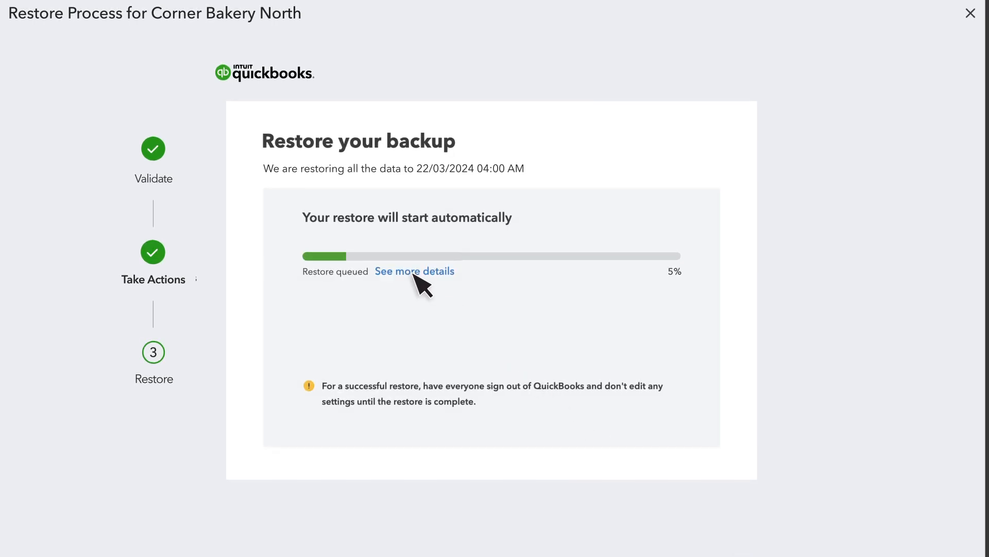
{"action": "left_click", "coordinate": [414, 271]}
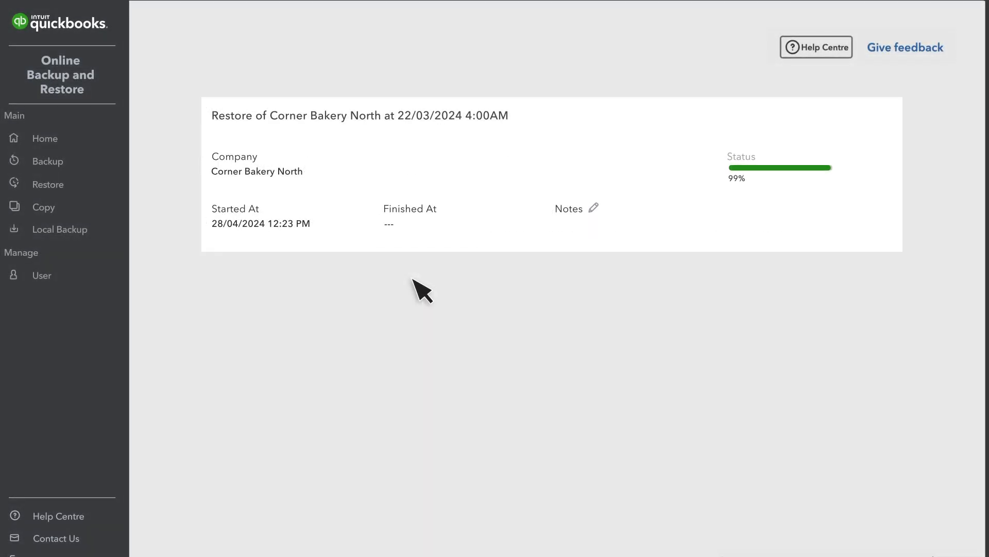
{"action": "mouse_move", "coordinate": [532, 258]}
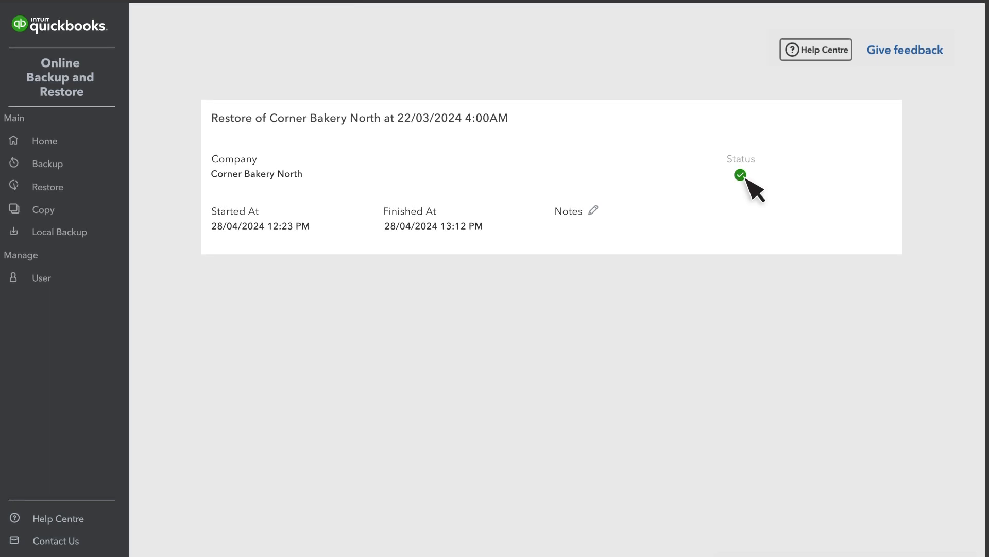
{"action": "mouse_move", "coordinate": [410, 196]}
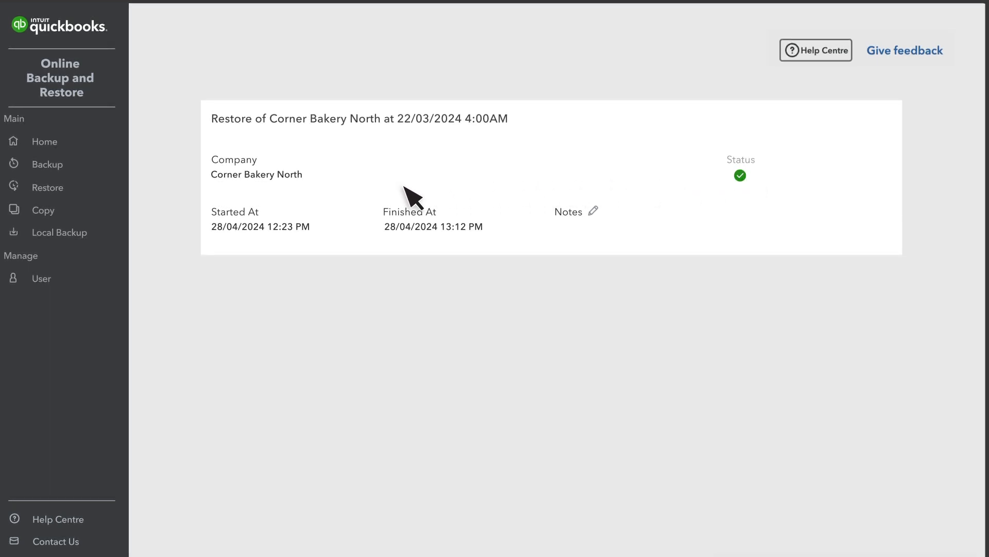